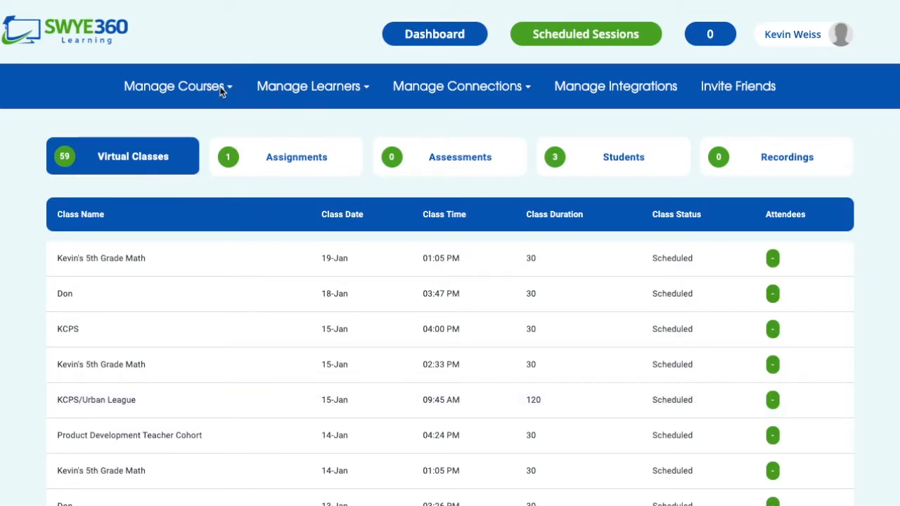
- Go to the Lessons list through the Manage Courses menu
{"action": "left_click", "coordinate": [175, 86]}
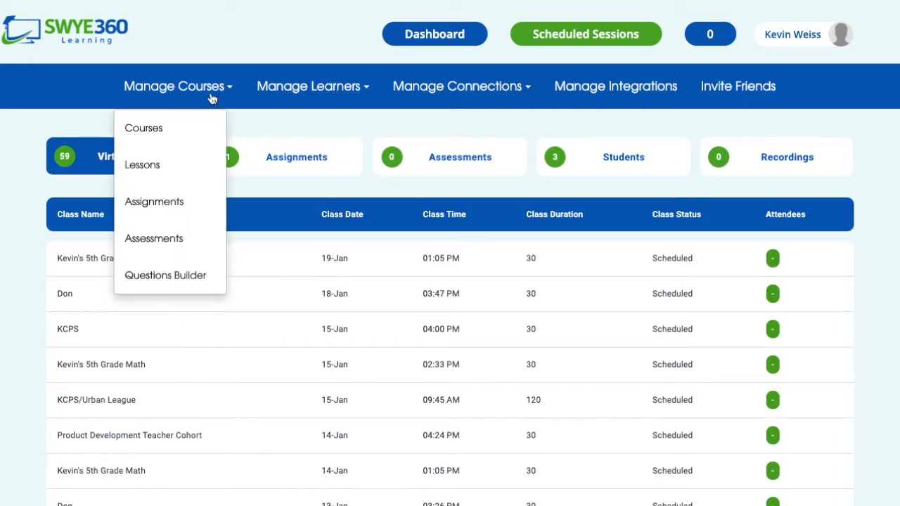
{"action": "mouse_move", "coordinate": [142, 165]}
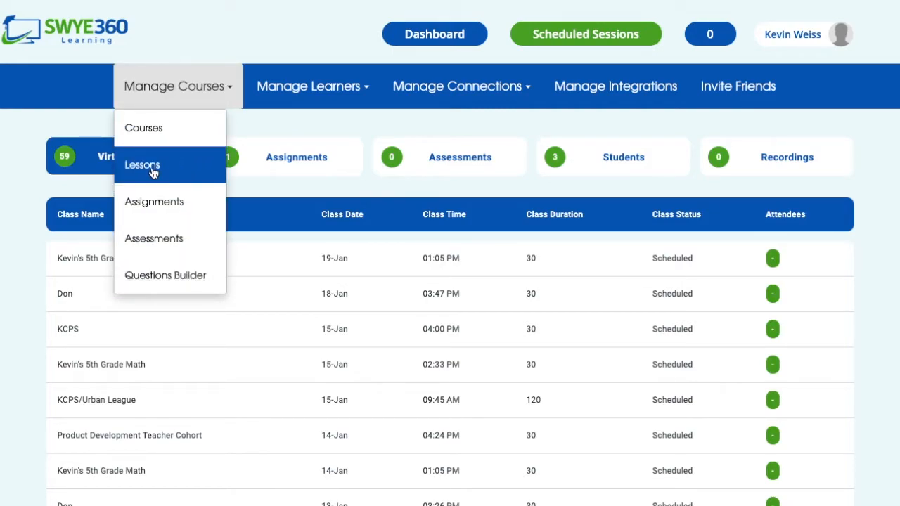
{"action": "left_click", "coordinate": [142, 165]}
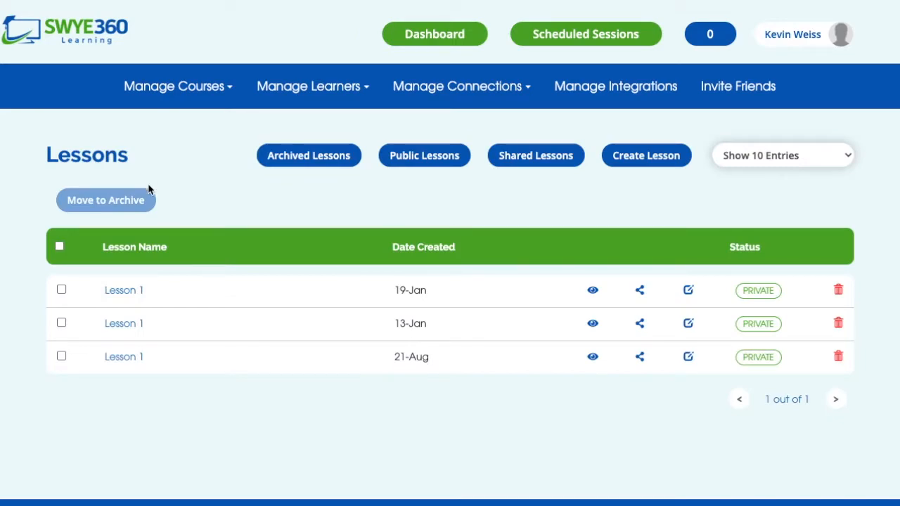
{"action": "mouse_move", "coordinate": [123, 290]}
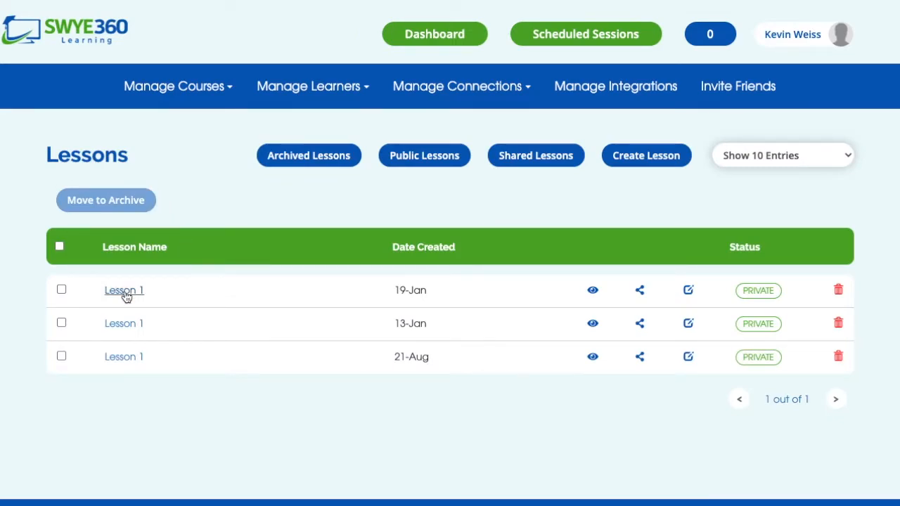
- Open the Lesson 1 created on 19-Jan
{"action": "left_click", "coordinate": [124, 290]}
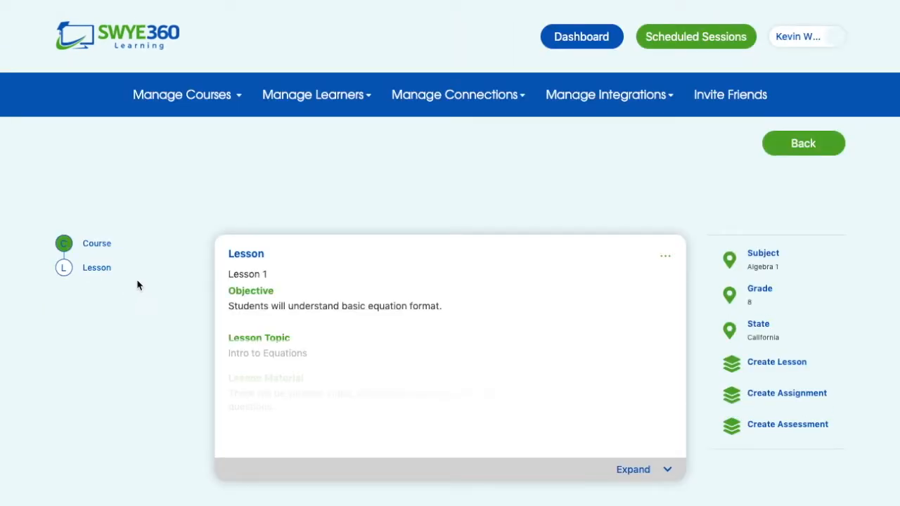
{"action": "mouse_move", "coordinate": [791, 455]}
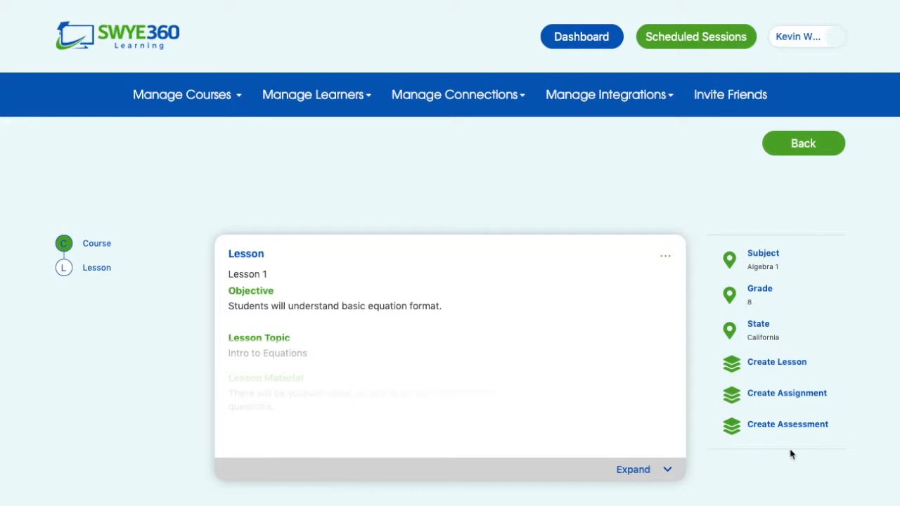
{"action": "mouse_move", "coordinate": [798, 439]}
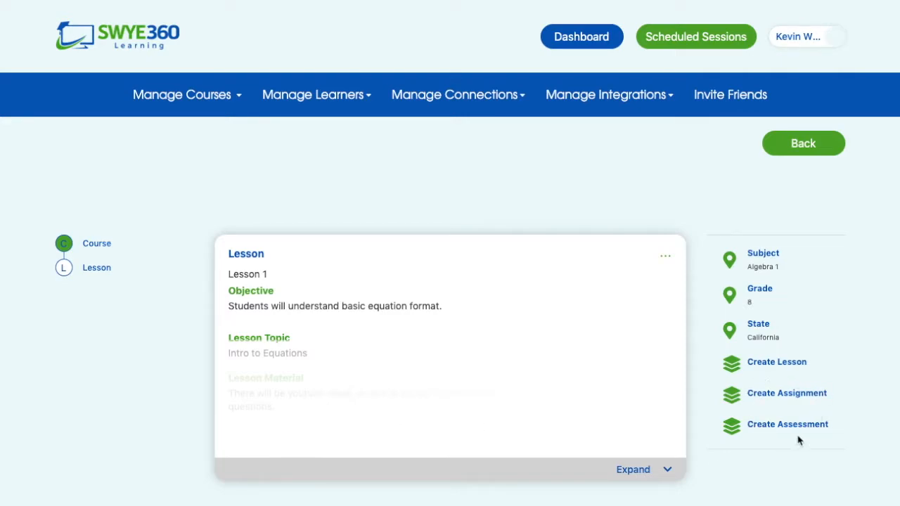
{"action": "mouse_move", "coordinate": [777, 397]}
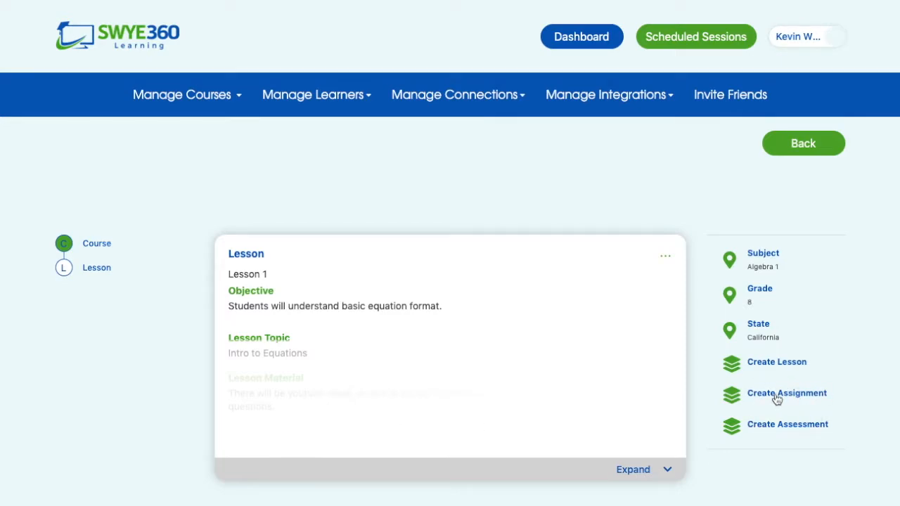
- Start a new assignment for Lesson 1 and name it 'Algebra 1.L1. Equations' from suggestions
{"action": "left_click", "coordinate": [786, 393]}
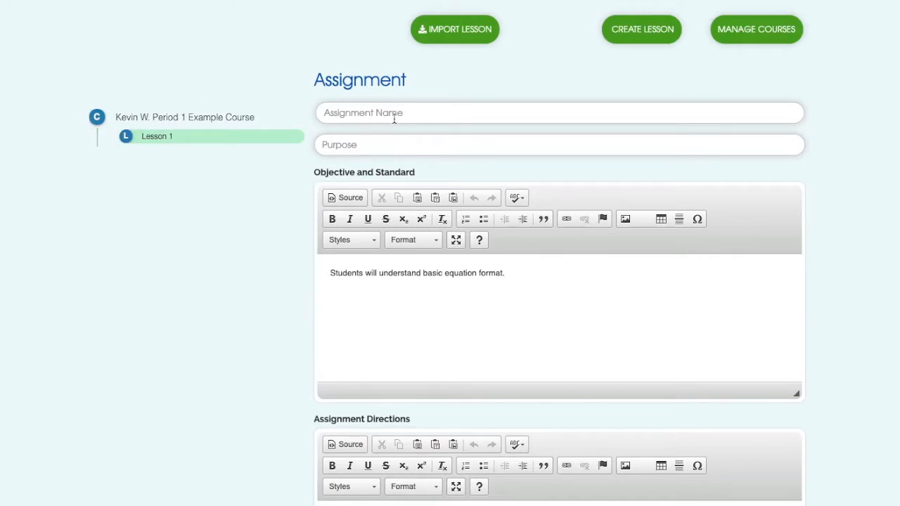
{"action": "left_click", "coordinate": [559, 112]}
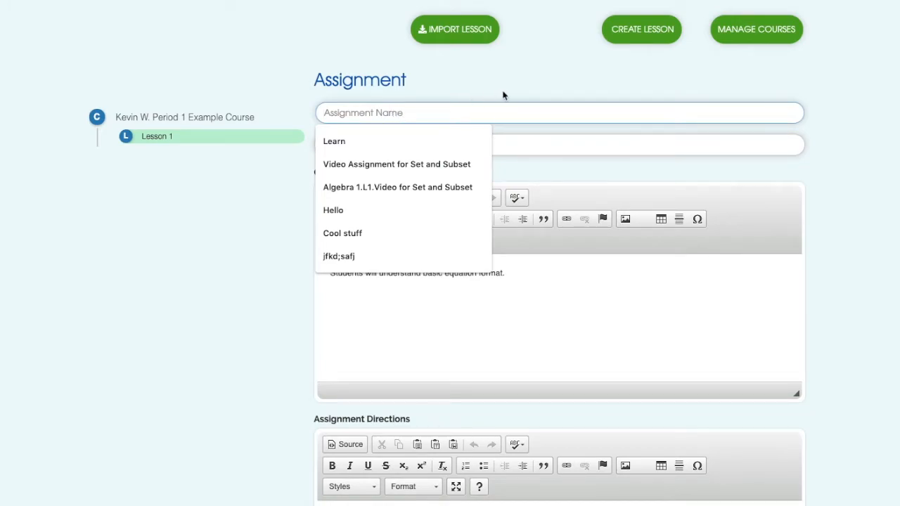
{"action": "left_click", "coordinate": [396, 164]}
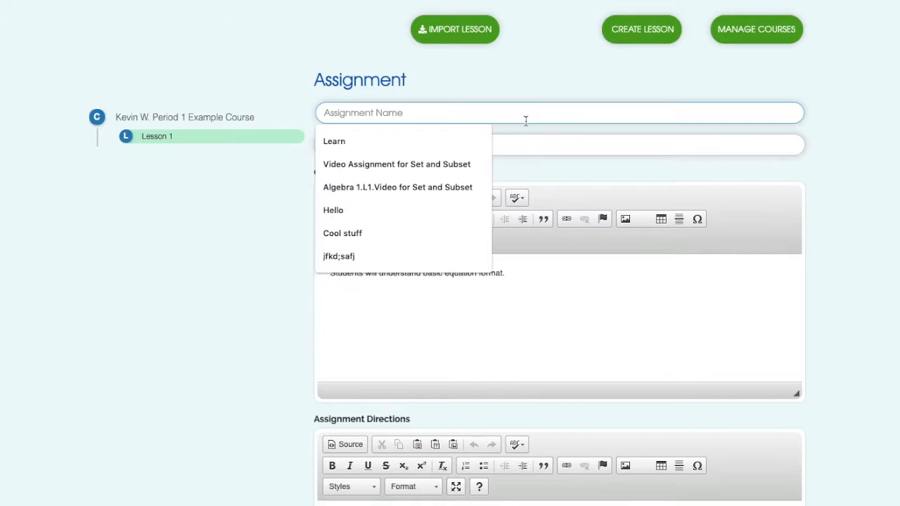
{"action": "type", "text": "Algeb"}
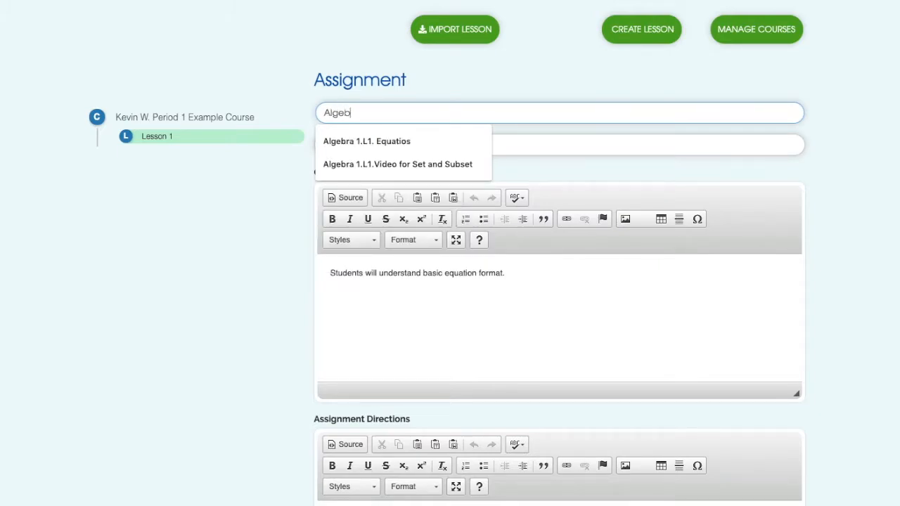
{"action": "left_click", "coordinate": [366, 140]}
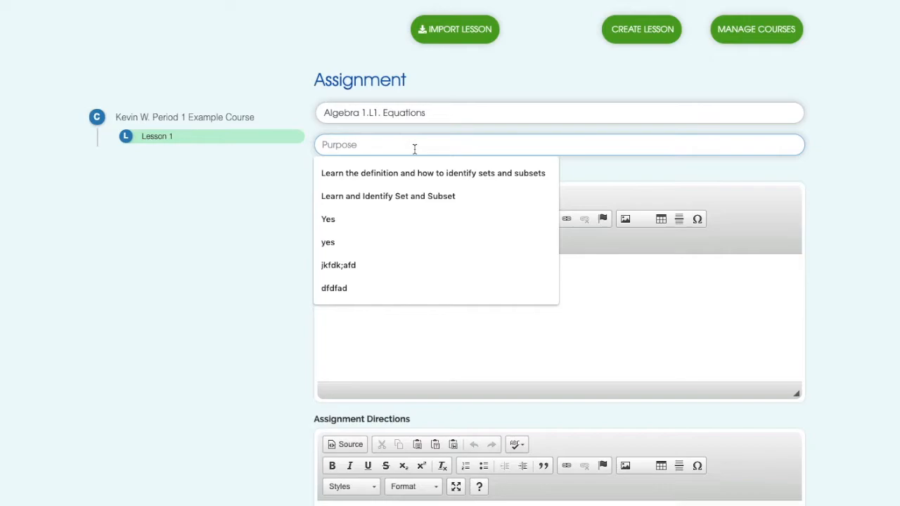
- Enter the purpose 'Students to be able to understand basic equation format'
{"action": "type", "text": "STd"}
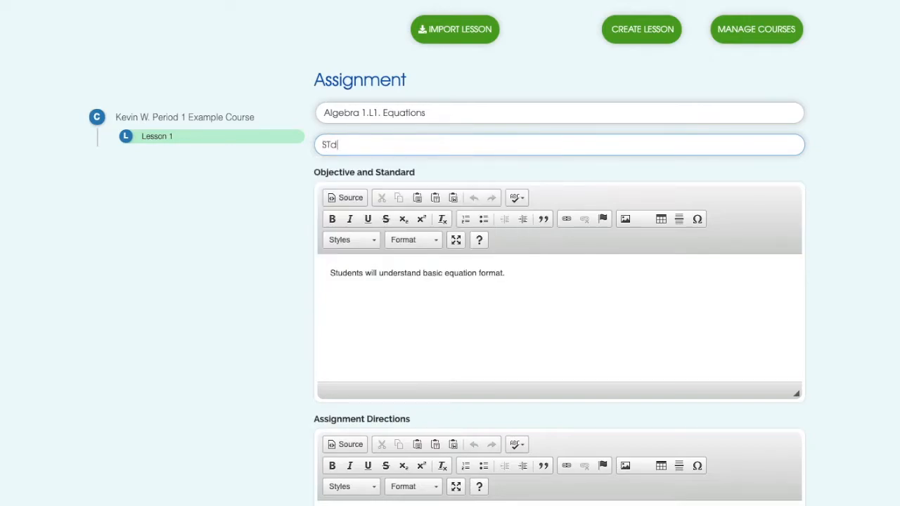
{"action": "type", "text": "Students to"}
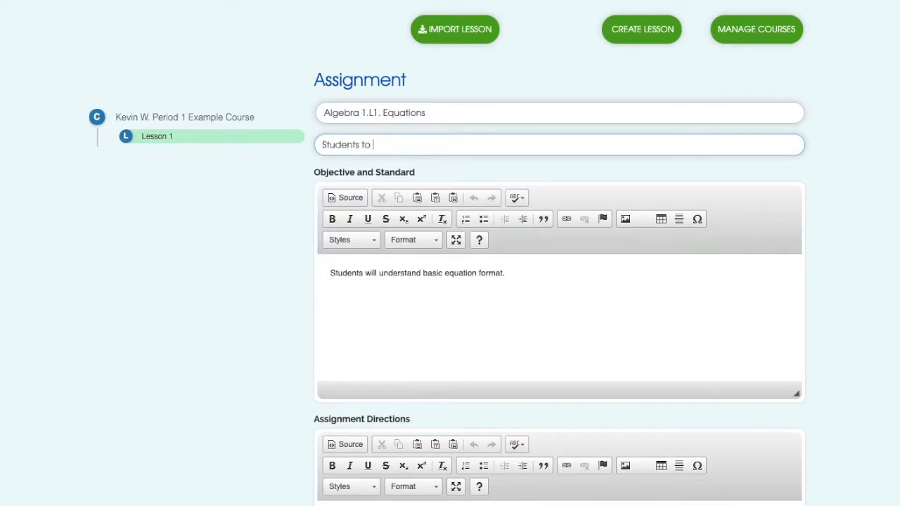
{"action": "type", "text": "be able t"}
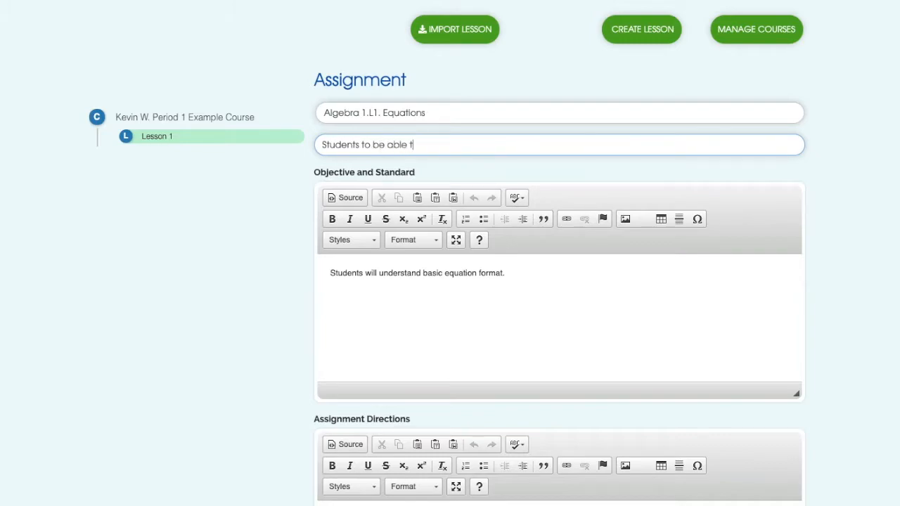
{"action": "type", "text": "to"}
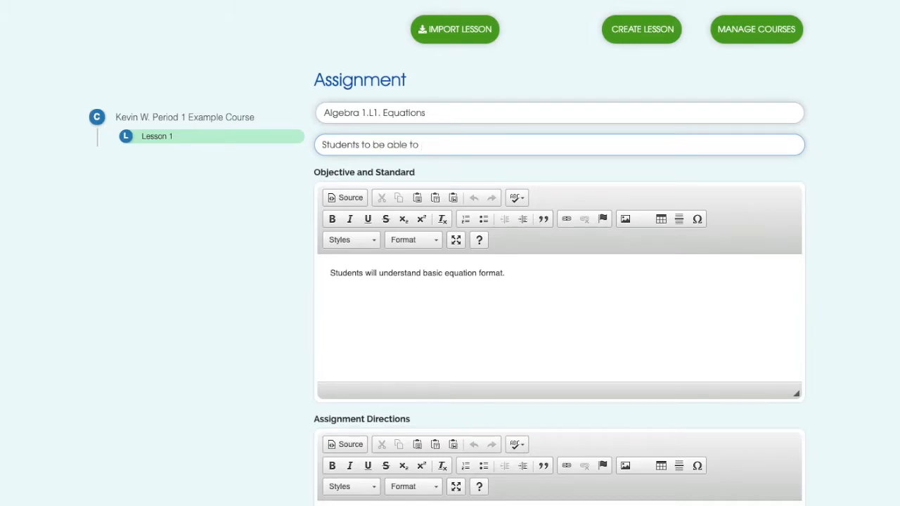
{"action": "type", "text": "understand basic equation format"}
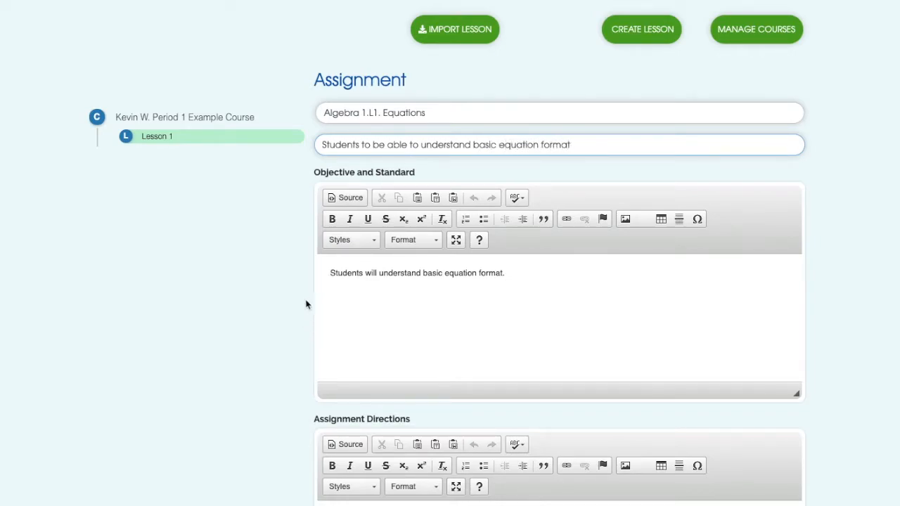
- Edit the Objective and Standard text and start inserting a link into it
{"action": "scroll", "scroll_direction": "down", "scroll_amount": 3}
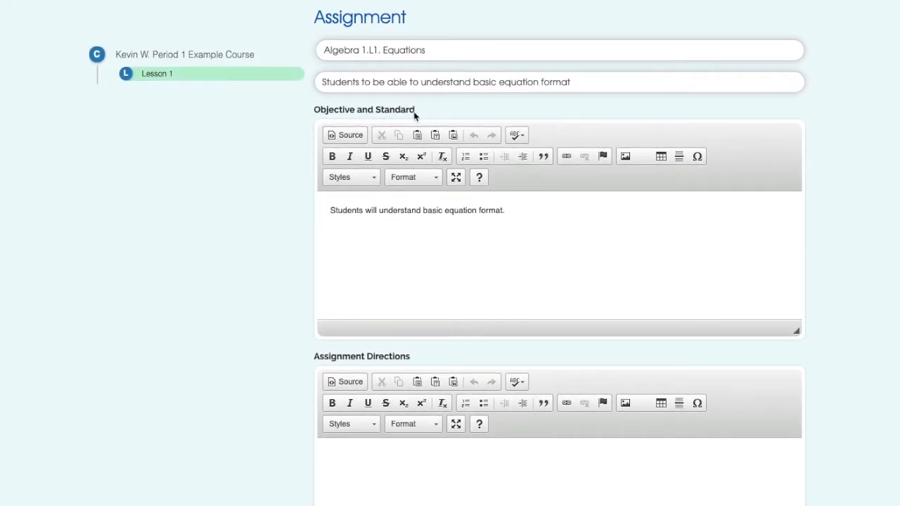
{"action": "mouse_move", "coordinate": [406, 111]}
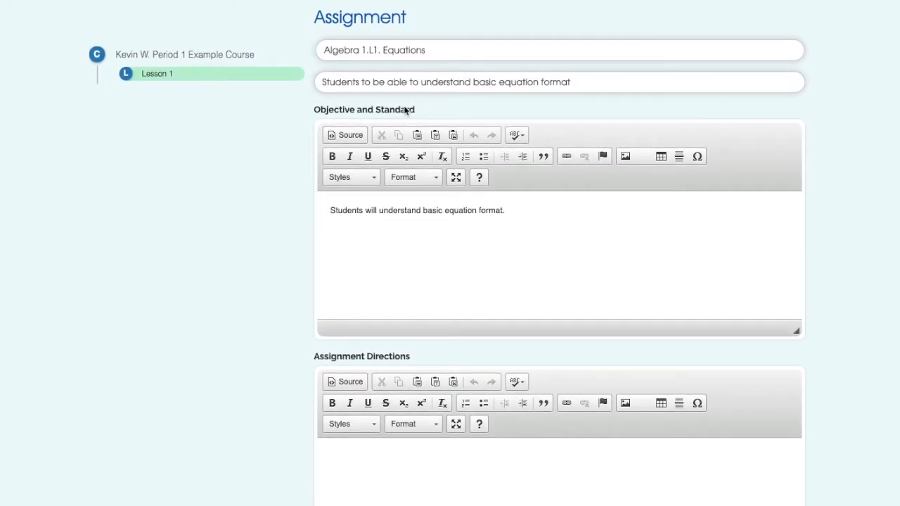
{"action": "mouse_move", "coordinate": [413, 219]}
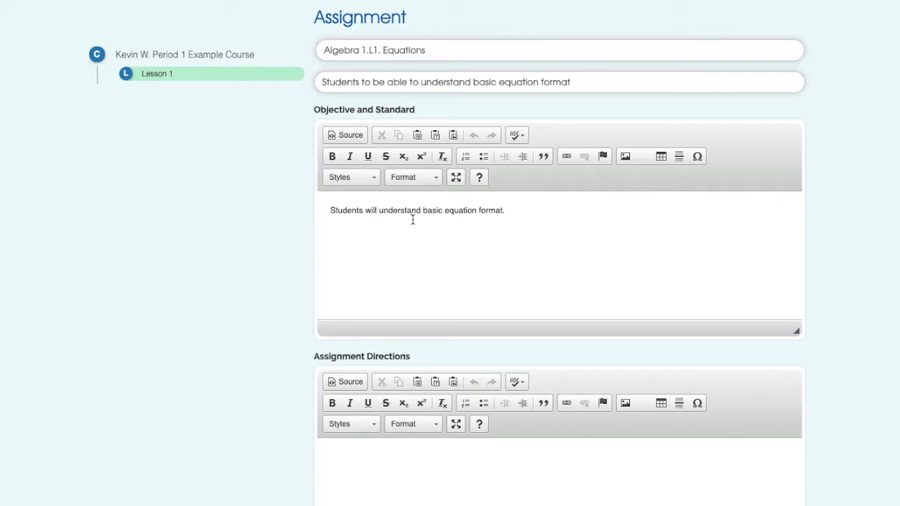
{"action": "mouse_move", "coordinate": [495, 215]}
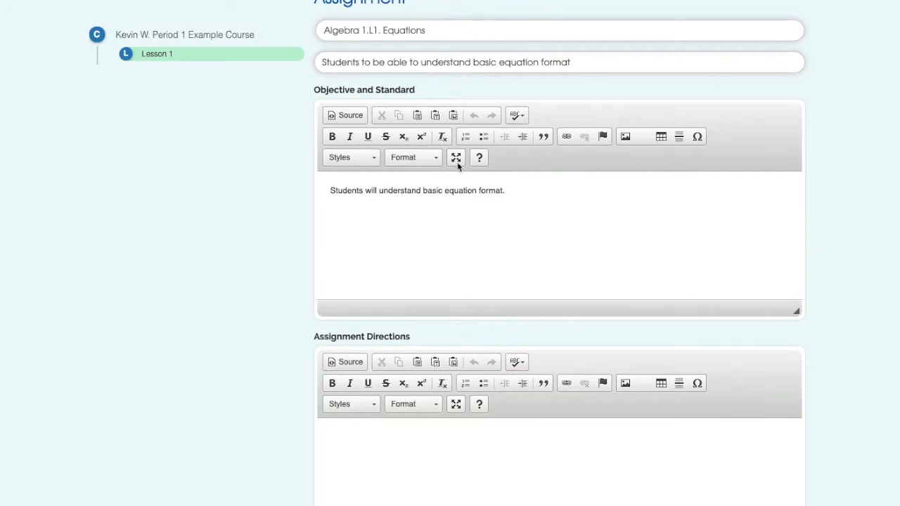
{"action": "left_click", "coordinate": [417, 191]}
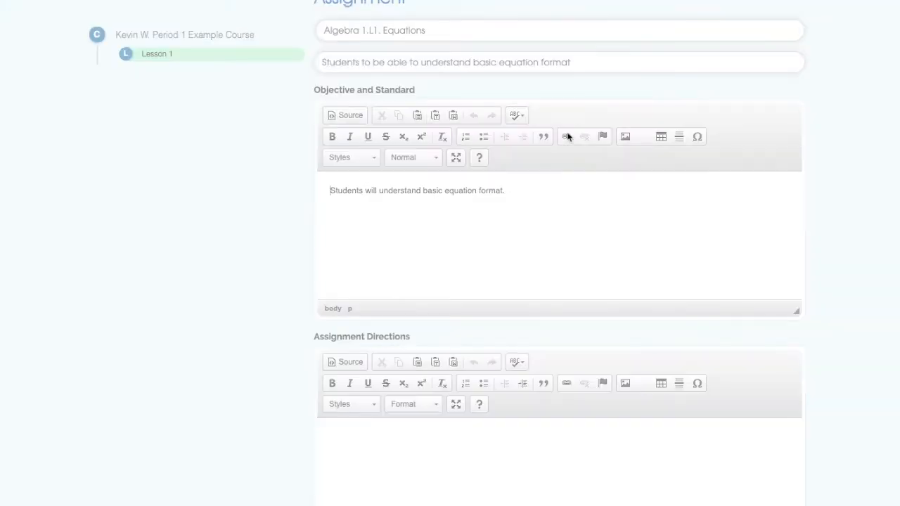
{"action": "left_click", "coordinate": [567, 136]}
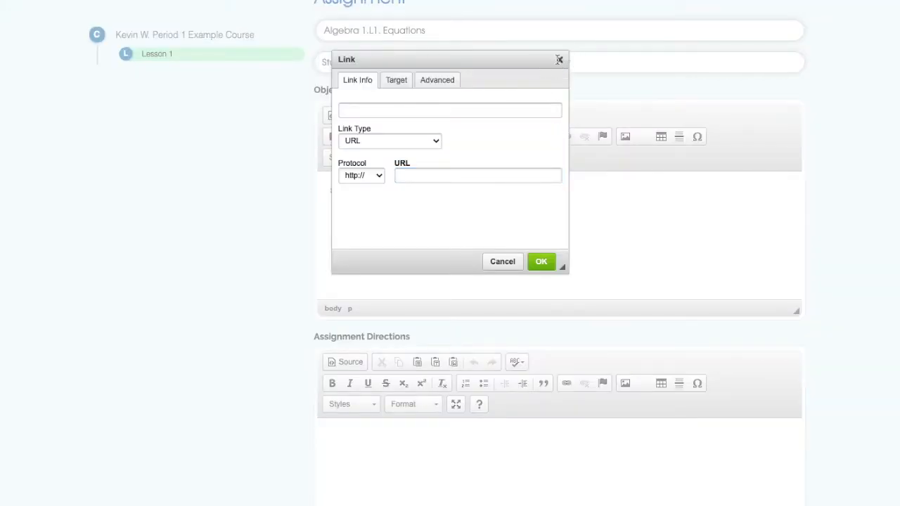
{"action": "left_click", "coordinate": [560, 59]}
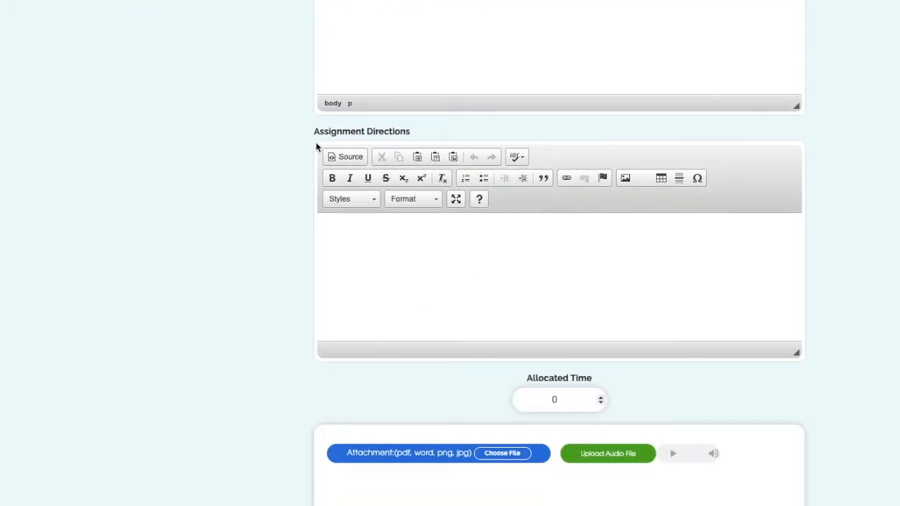
- Write the directions 'Watch the video and then answer the attached 3 questions.'
{"action": "left_click", "coordinate": [410, 248]}
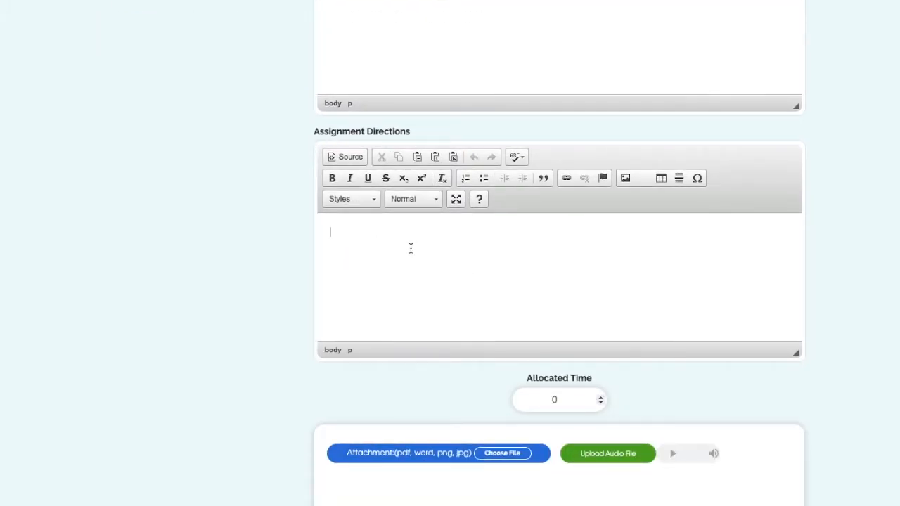
{"action": "type", "text": "Watch the v"}
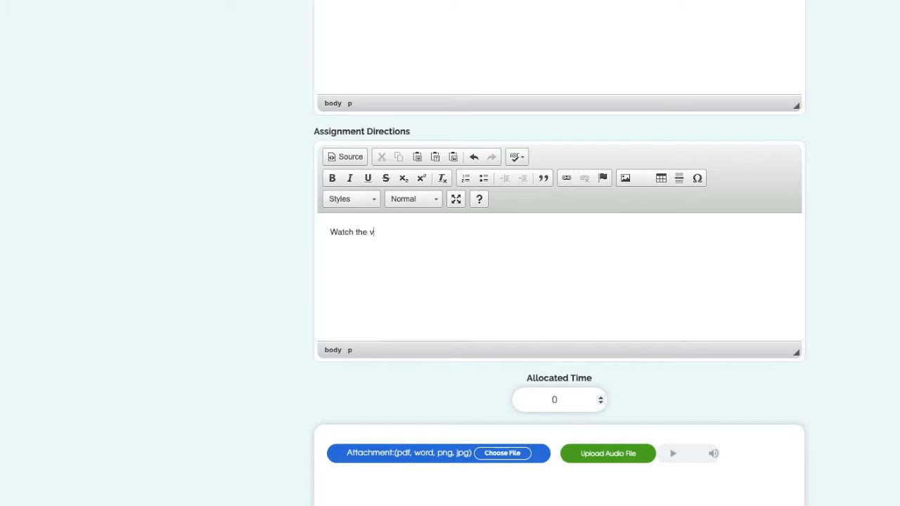
{"action": "type", "text": "ideo and then"}
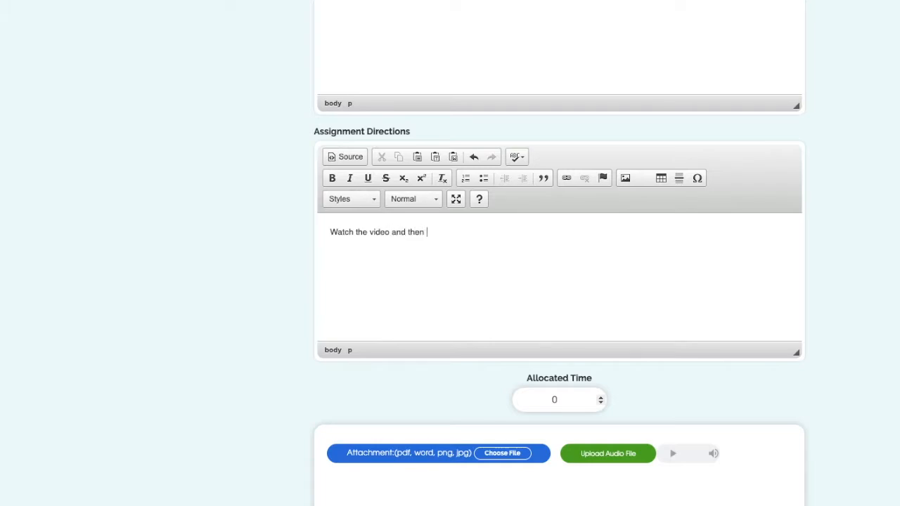
{"action": "type", "text": "answer the attached 3"}
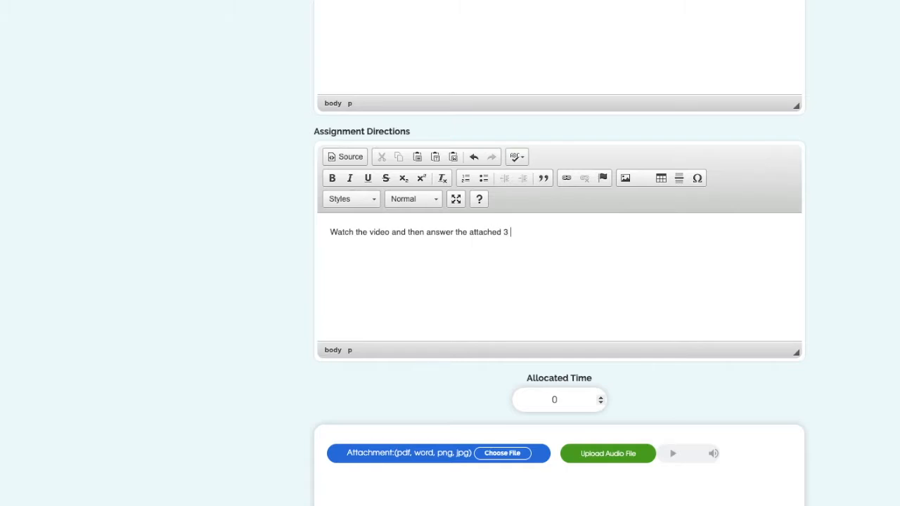
{"action": "type", "text": "questions."}
{"action": "left_click", "coordinate": [560, 400]}
{"action": "type", "text": "13"}
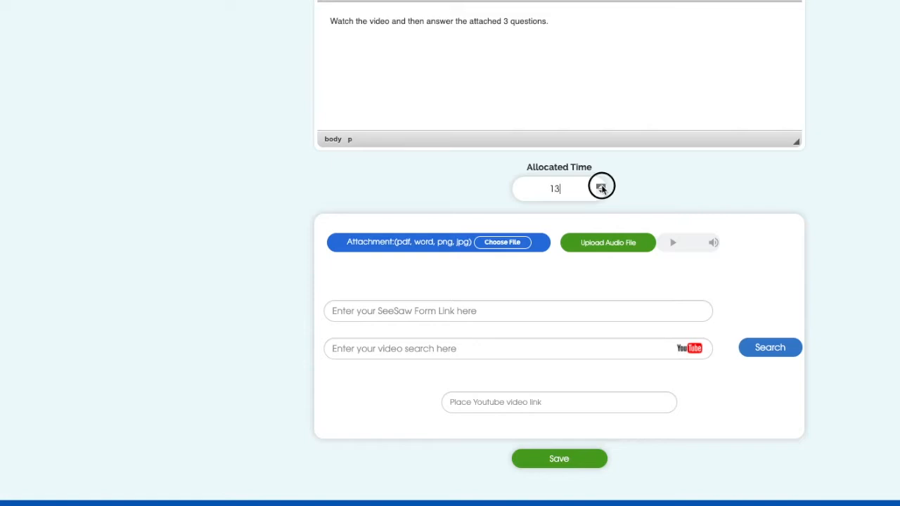
- Raise the Allocated Time spinner to 20 minutes
{"action": "left_click", "coordinate": [601, 184]}
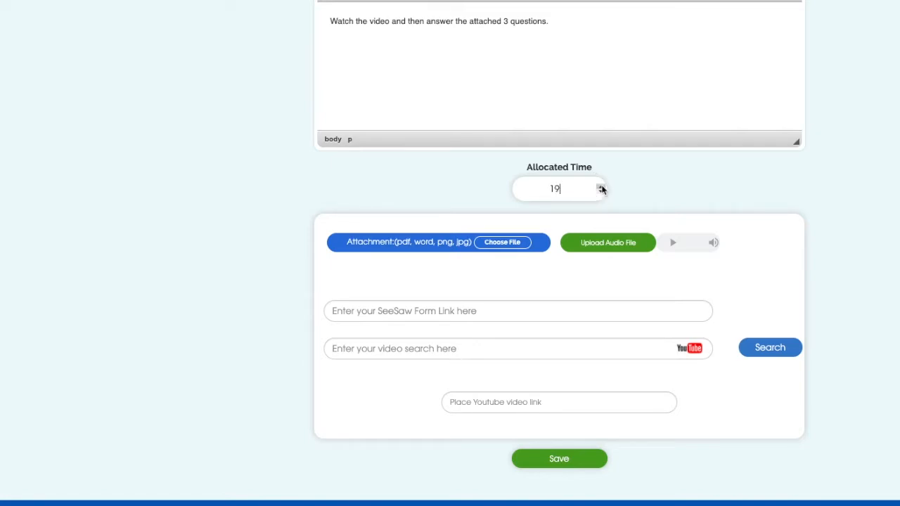
{"action": "left_click", "coordinate": [601, 185]}
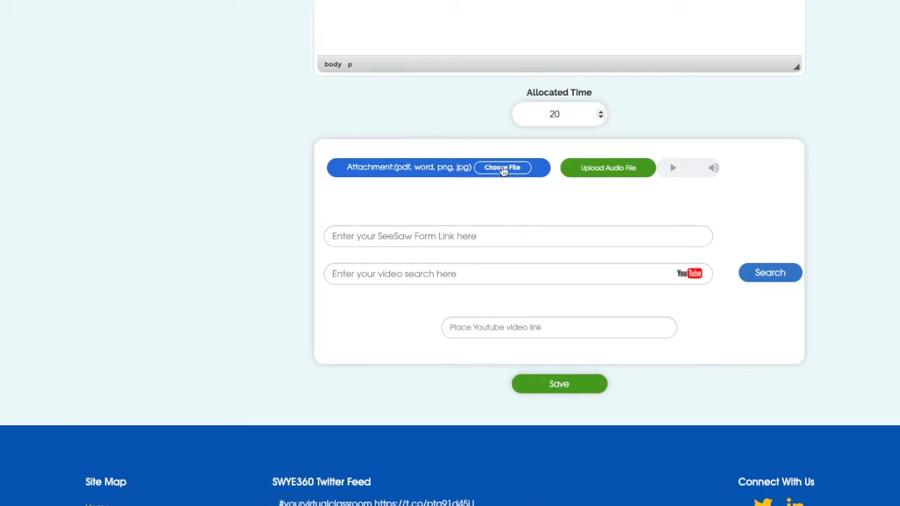
{"action": "mouse_move", "coordinate": [607, 168]}
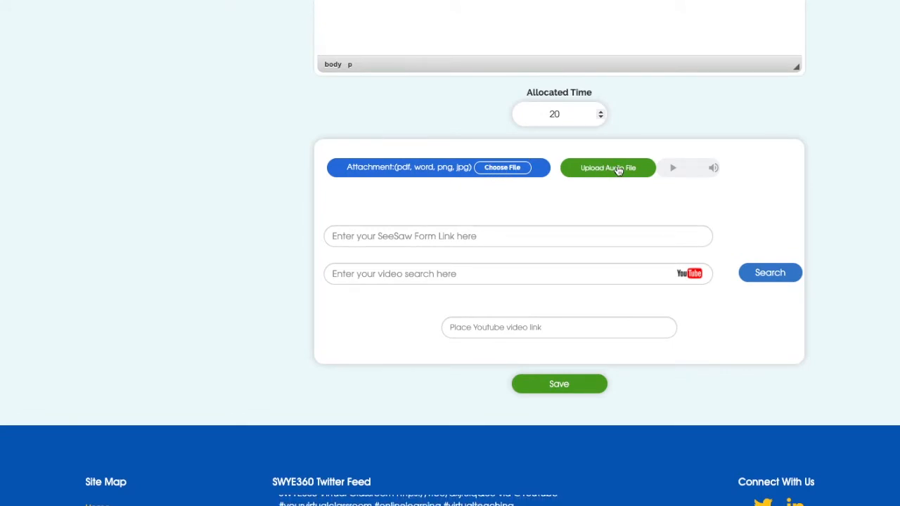
{"action": "left_click", "coordinate": [608, 167]}
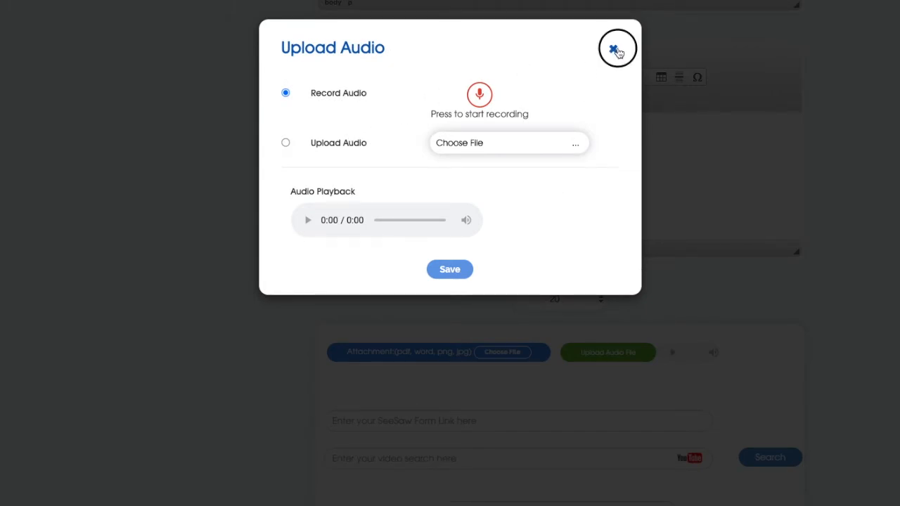
{"action": "left_click", "coordinate": [618, 48]}
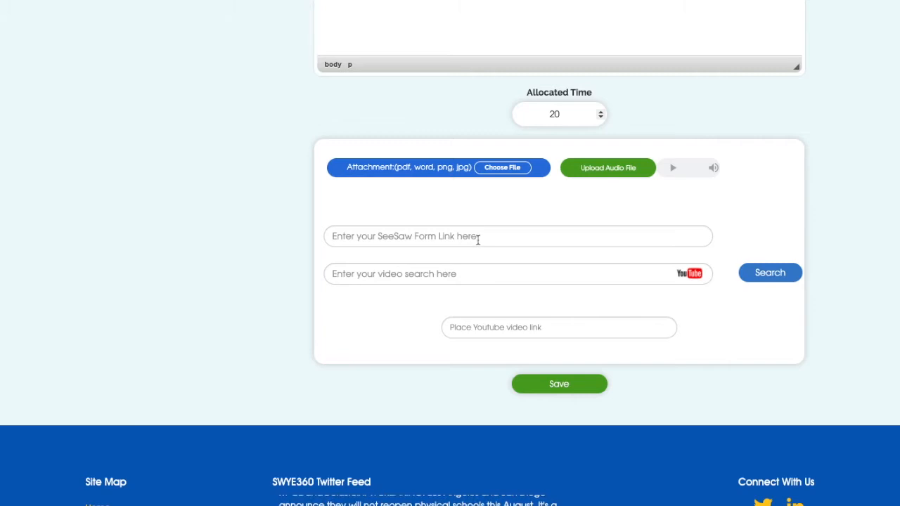
{"action": "left_click", "coordinate": [518, 236]}
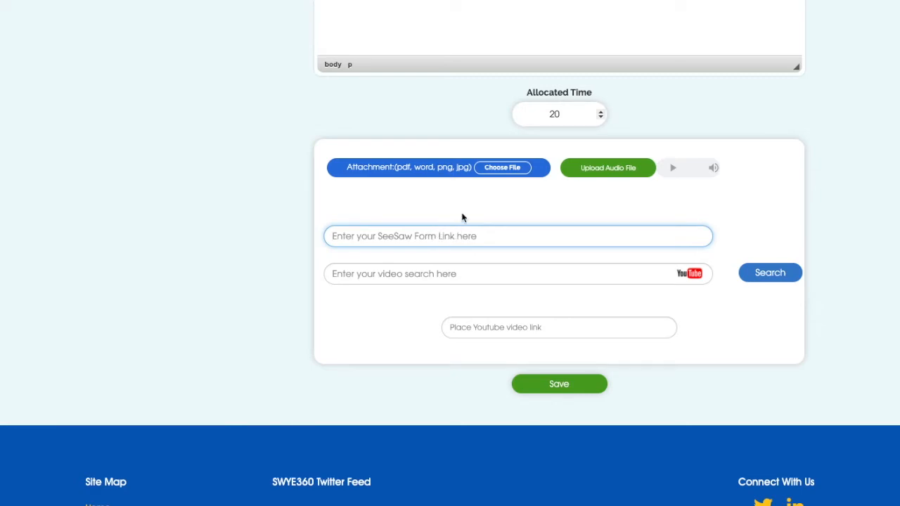
{"action": "left_click", "coordinate": [492, 274]}
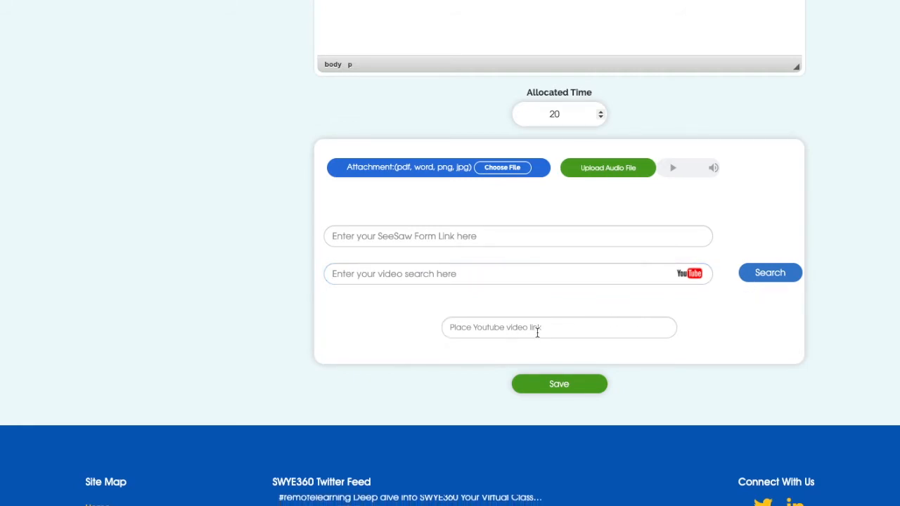
{"action": "mouse_move", "coordinate": [489, 314]}
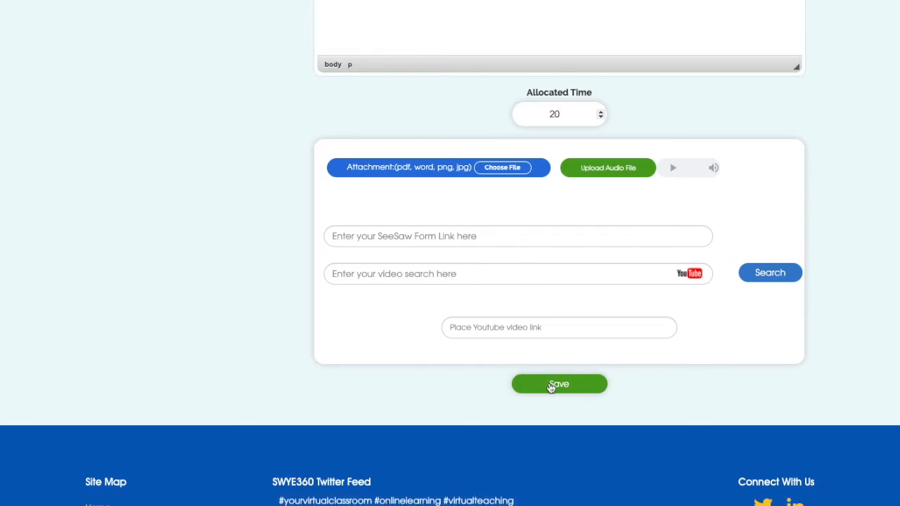
- Save the Algebra 1.L1. Equations assignment to Lesson 1
{"action": "left_click", "coordinate": [559, 384]}
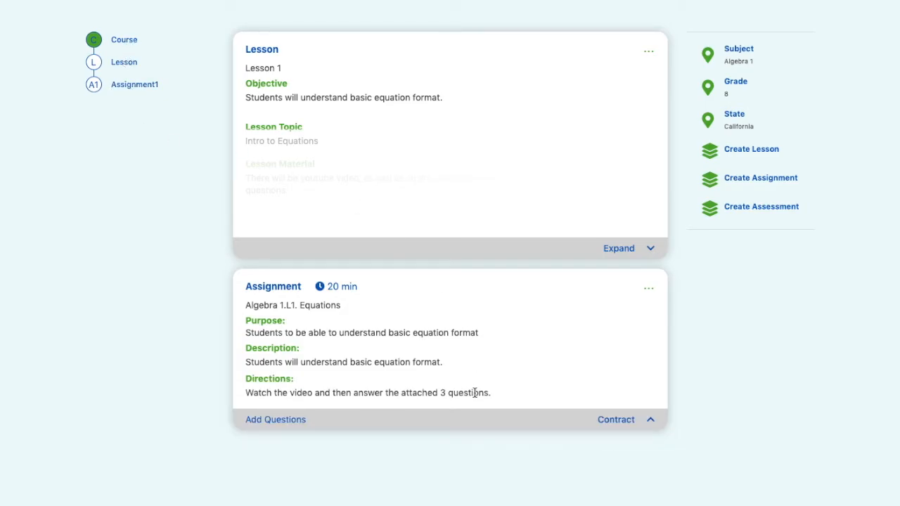
{"action": "mouse_move", "coordinate": [570, 395]}
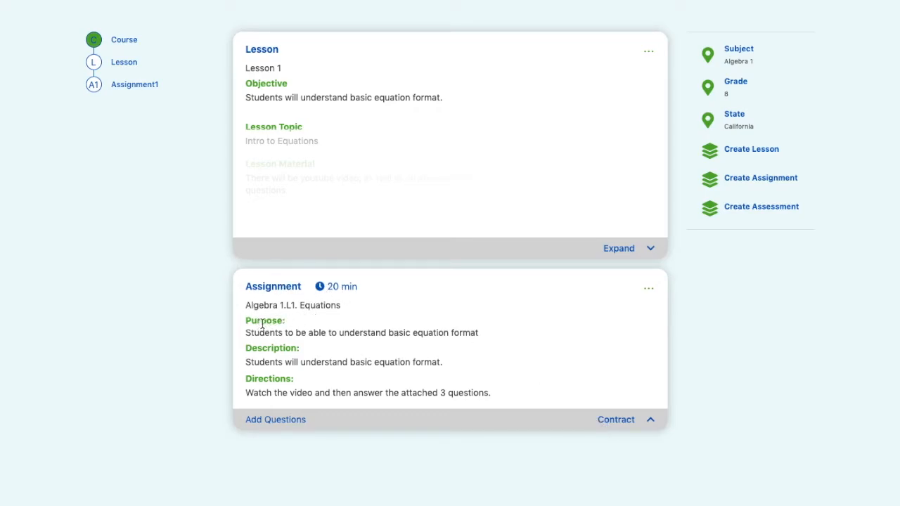
{"action": "mouse_move", "coordinate": [265, 389]}
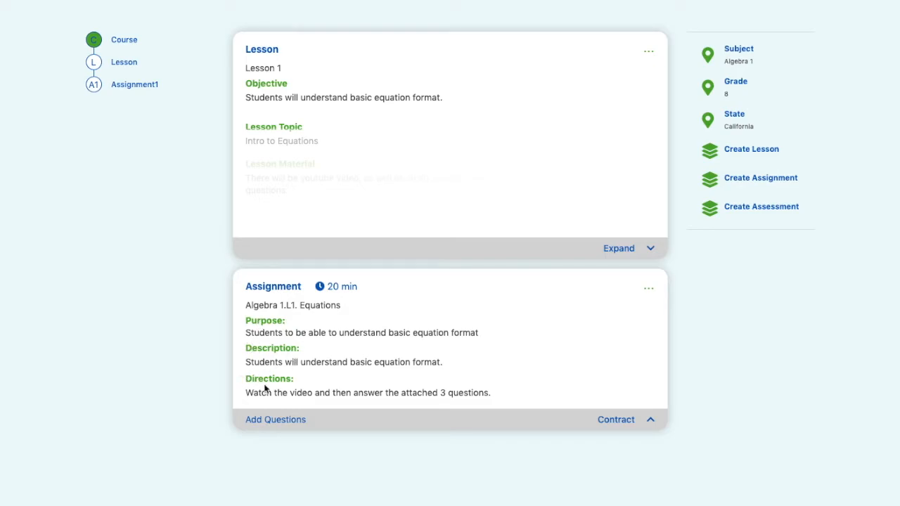
{"action": "mouse_move", "coordinate": [500, 360]}
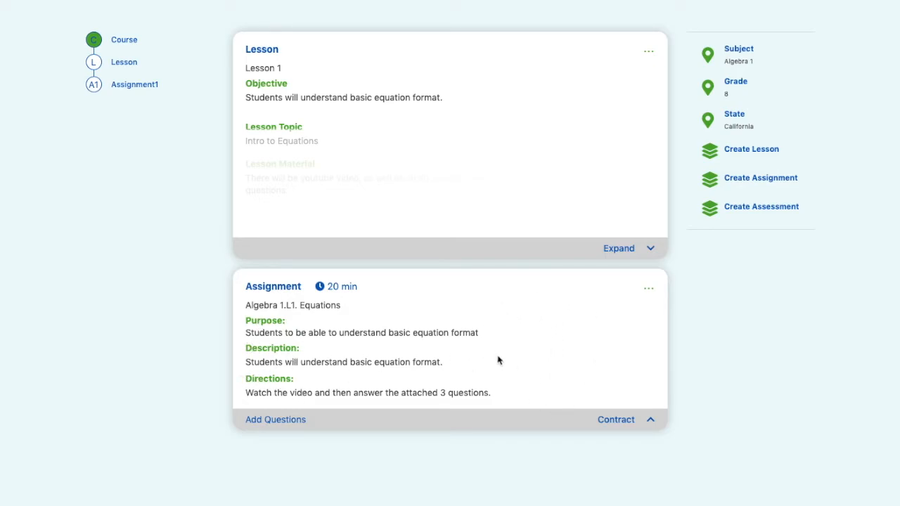
{"action": "mouse_move", "coordinate": [549, 369]}
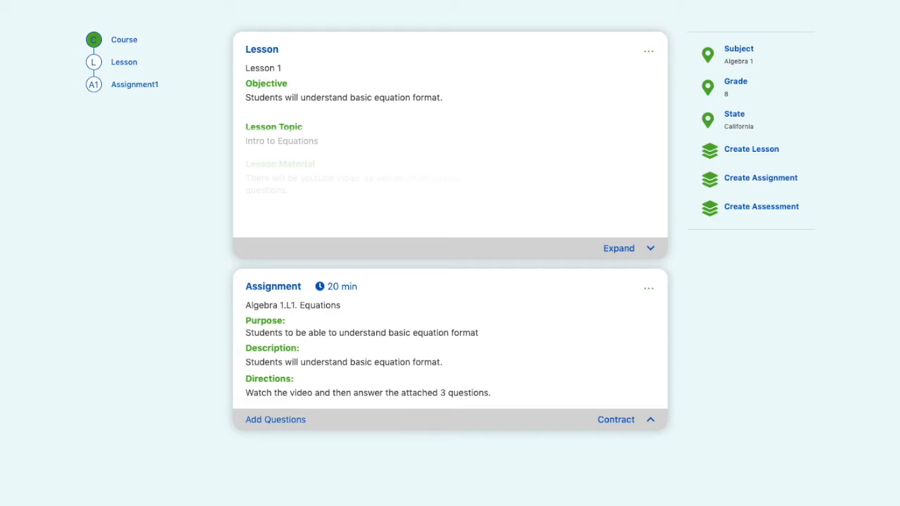
- Check the Assignments list for Algebra 1.L1. Equations and start another new assignment
{"action": "left_click", "coordinate": [203, 86]}
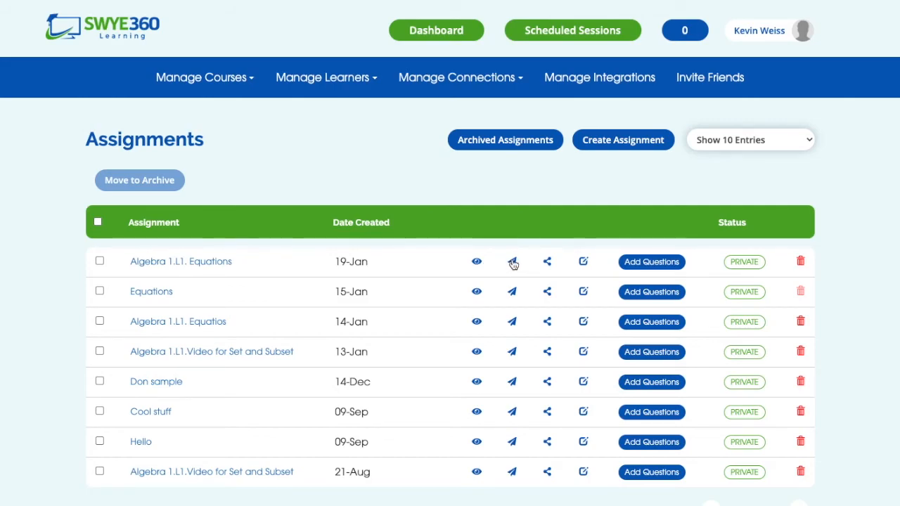
{"action": "mouse_move", "coordinate": [548, 261]}
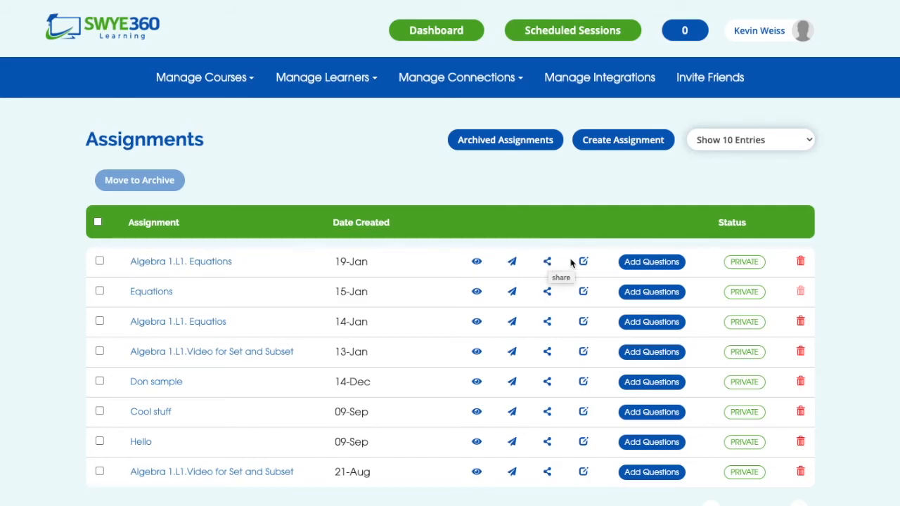
{"action": "mouse_move", "coordinate": [623, 275]}
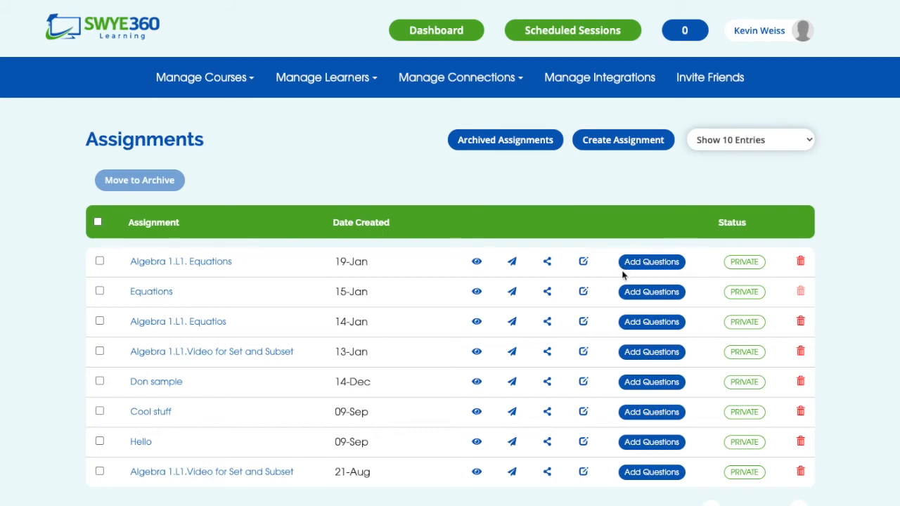
{"action": "mouse_move", "coordinate": [744, 262]}
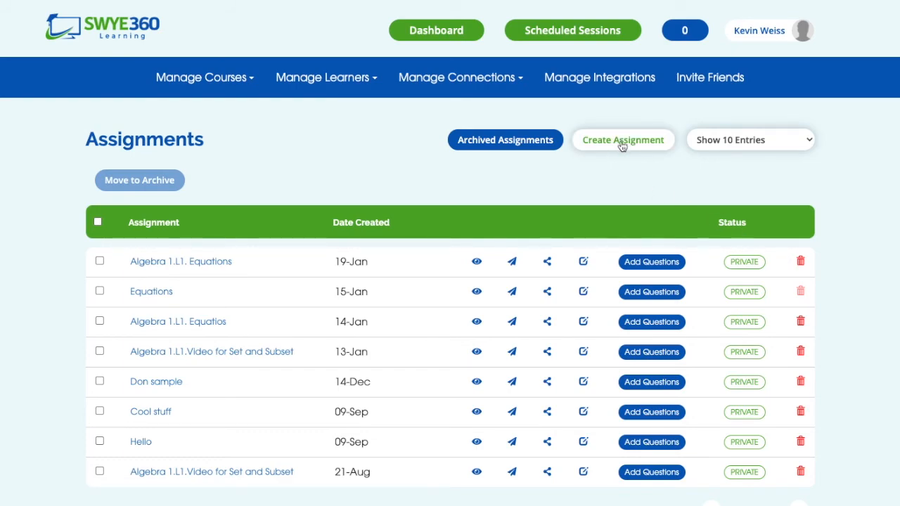
{"action": "left_click", "coordinate": [623, 140]}
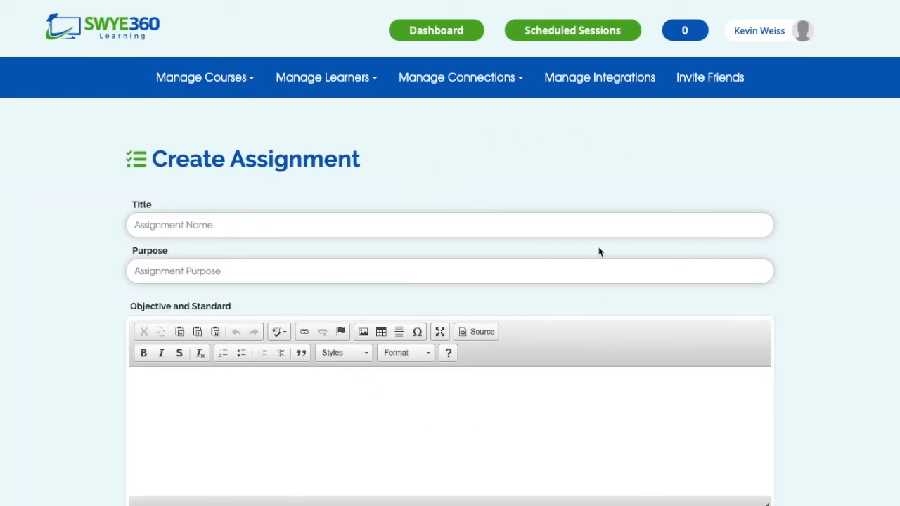
{"action": "mouse_move", "coordinate": [850, 378]}
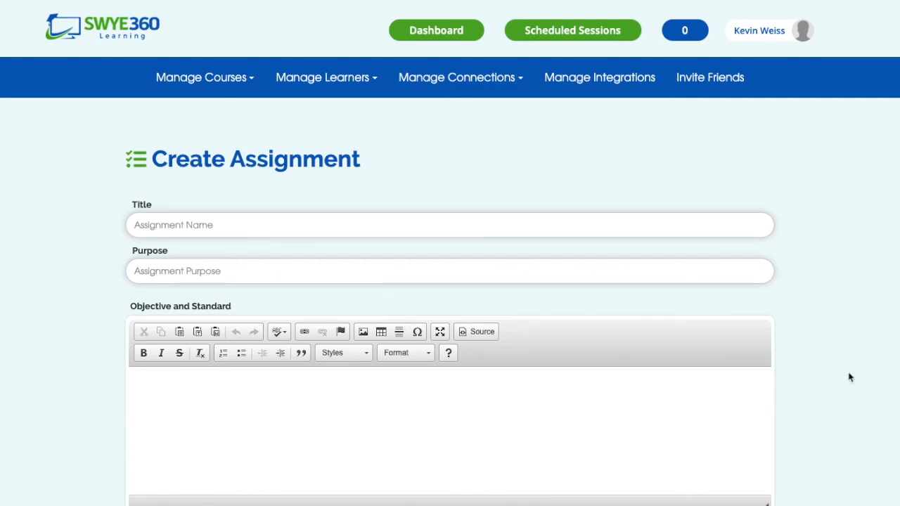